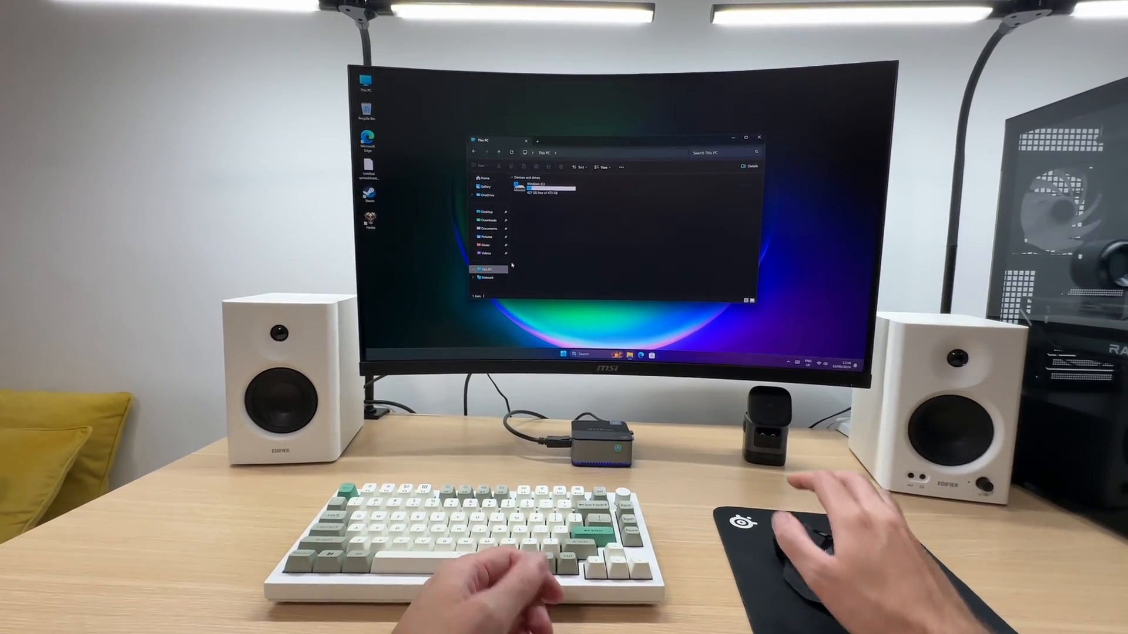
Launch the web browser from File Explorer's This PC view
double_click(545, 185)
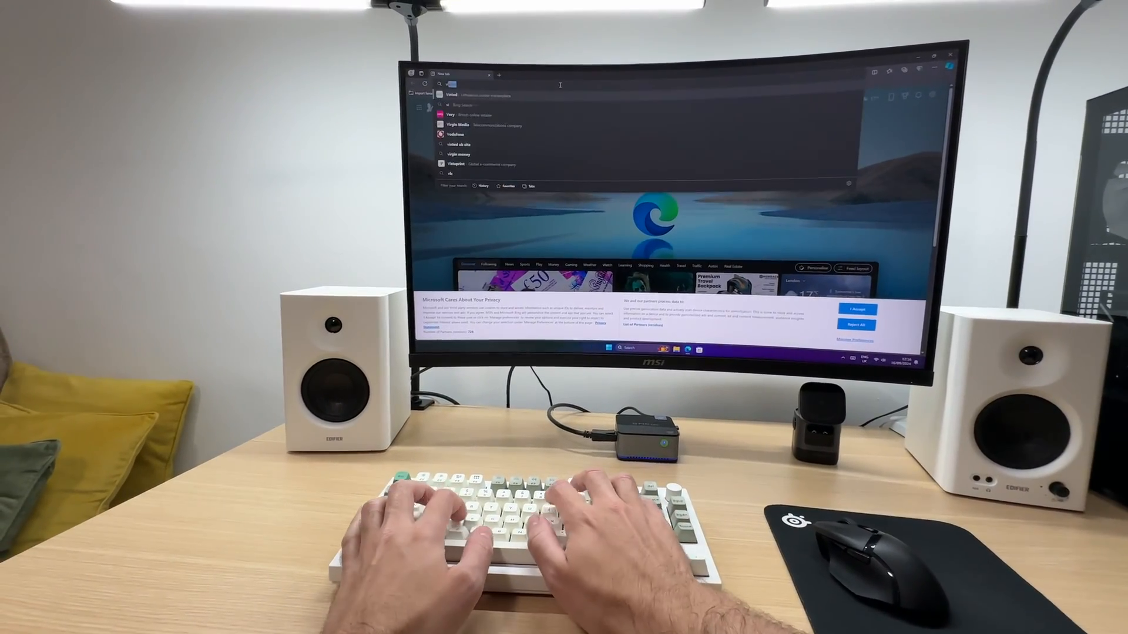
Search Bing for 'videocards', open VideoCardz.com and scroll its homepage
text(video)
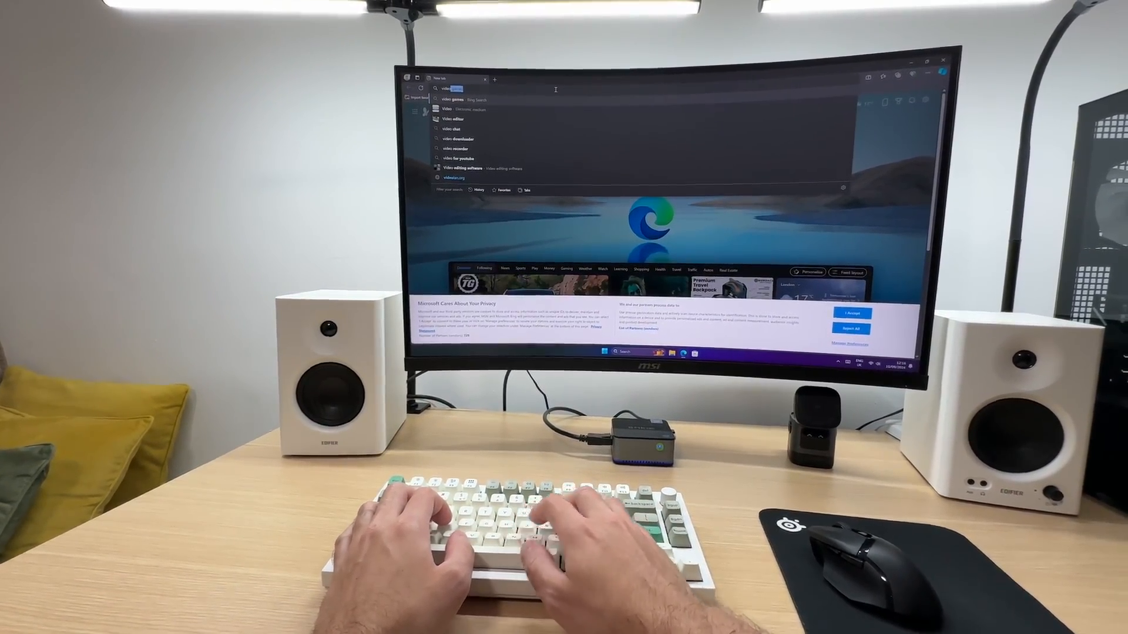
text(videocards)
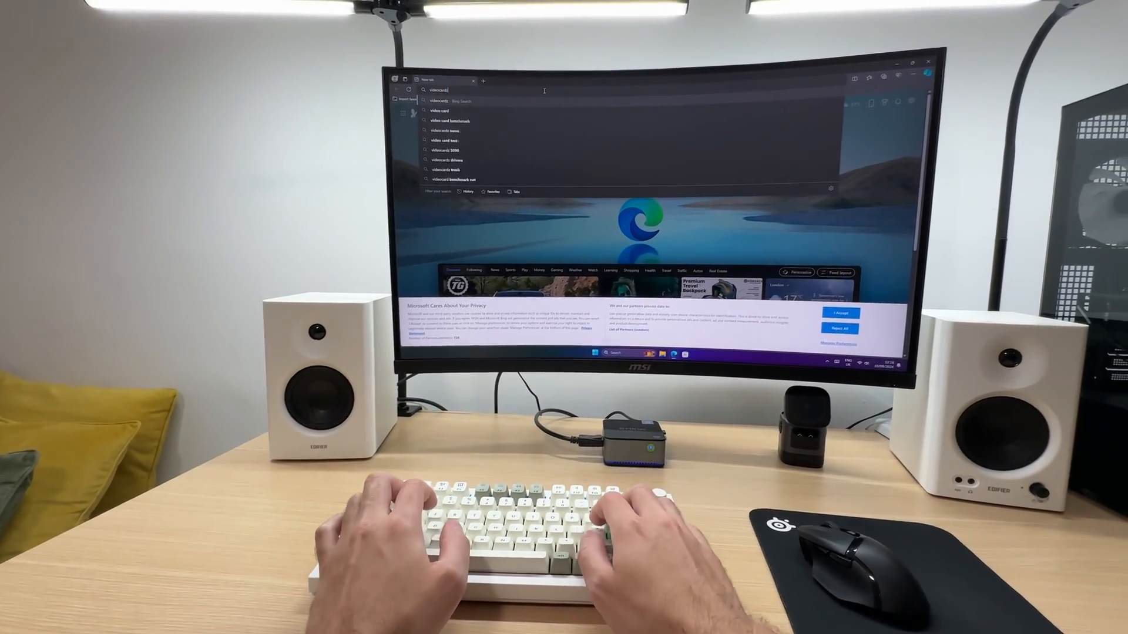
key(Return)
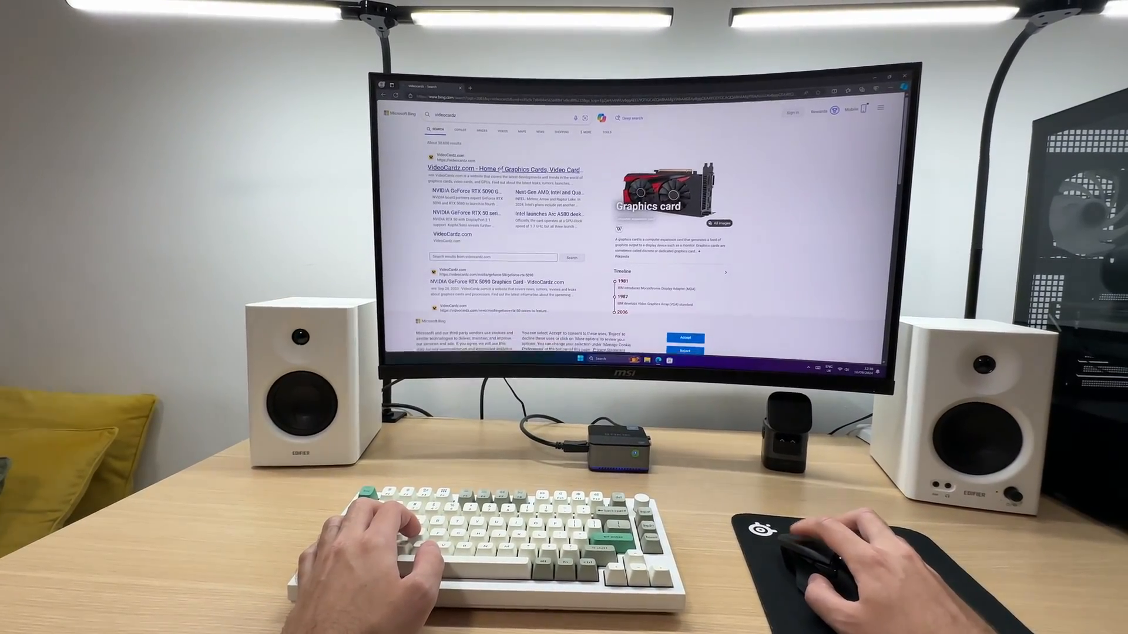
click(489, 170)
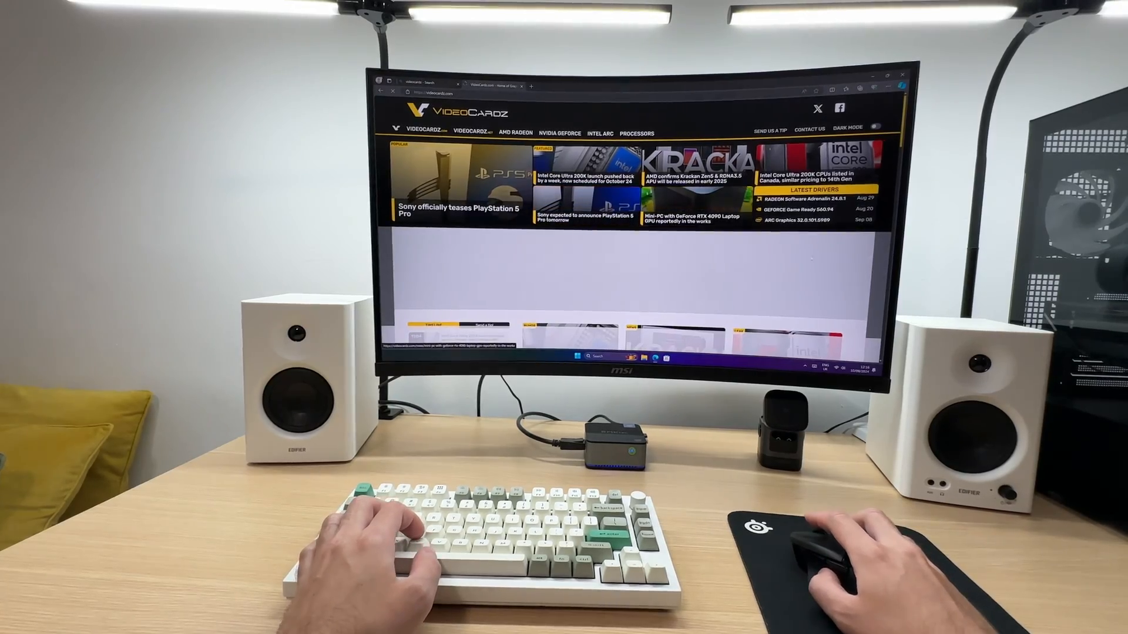
scroll(down, 3)
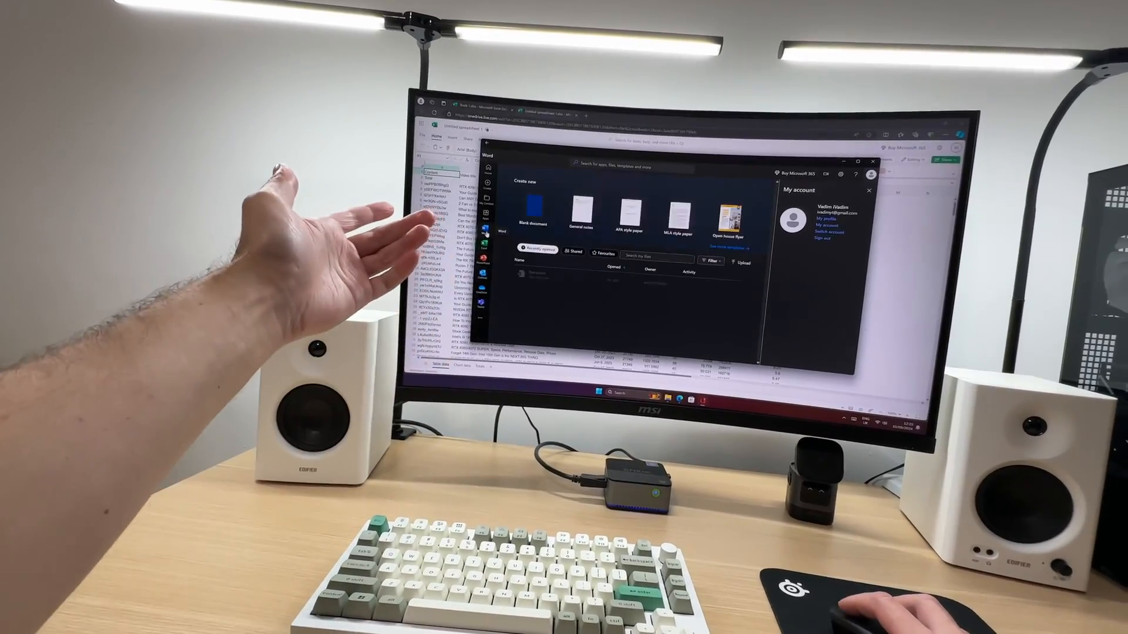
Dismiss the Microsoft 365 apps panel and scroll down the video statistics rows
click(492, 253)
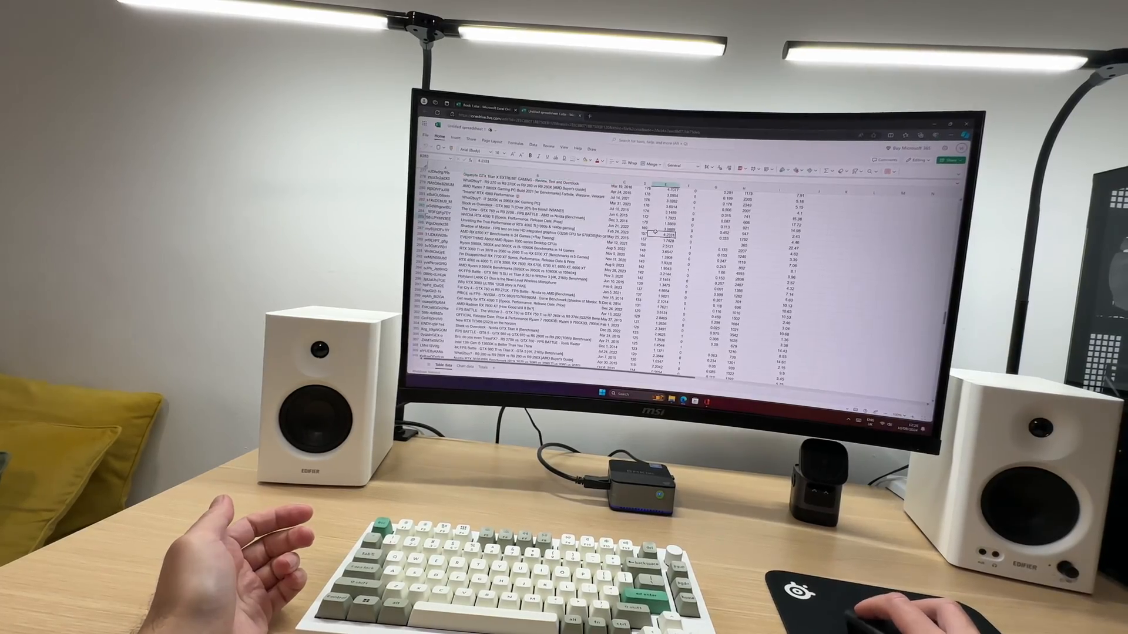
scroll(down, 3)
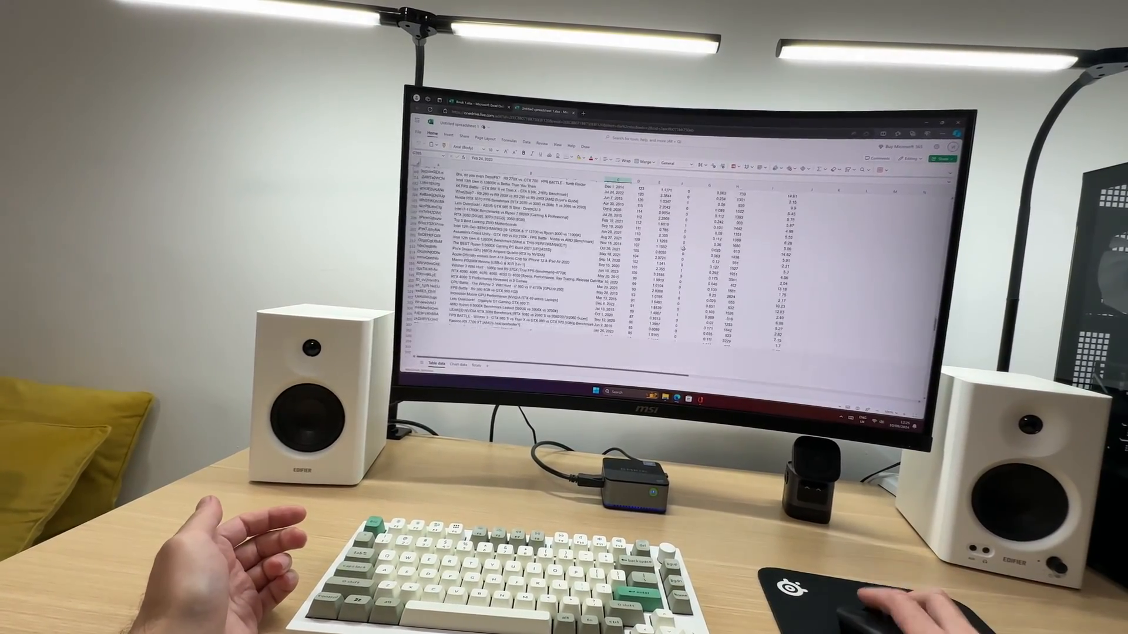
scroll(down, 3)
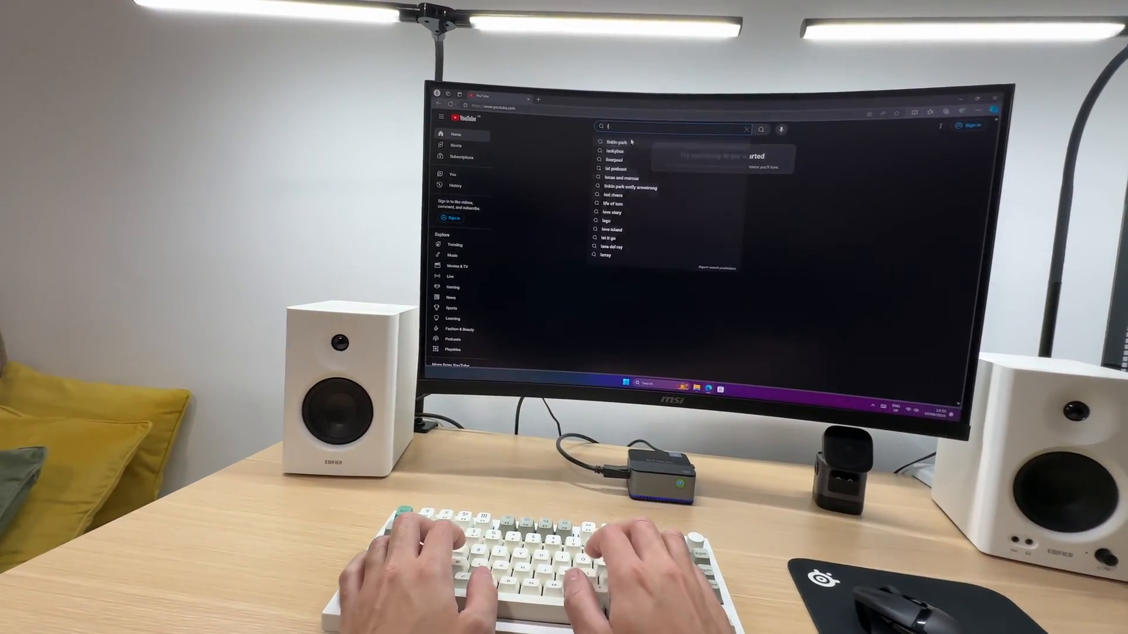
Search YouTube for 'latest iphone' and play a video from the results
text(latest iphone)
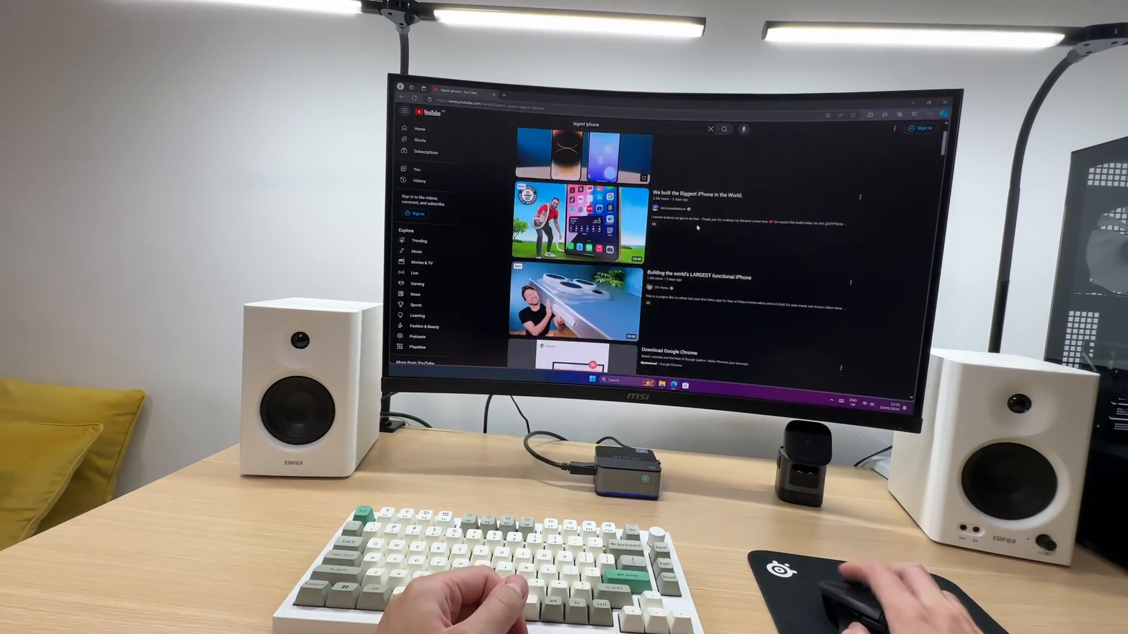
click(576, 230)
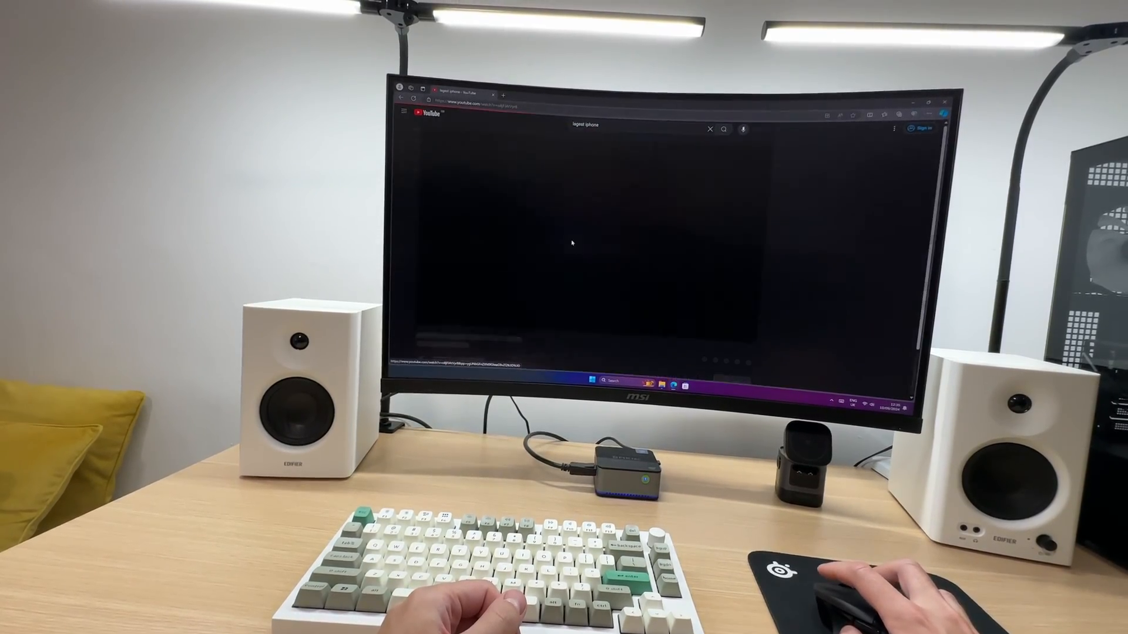